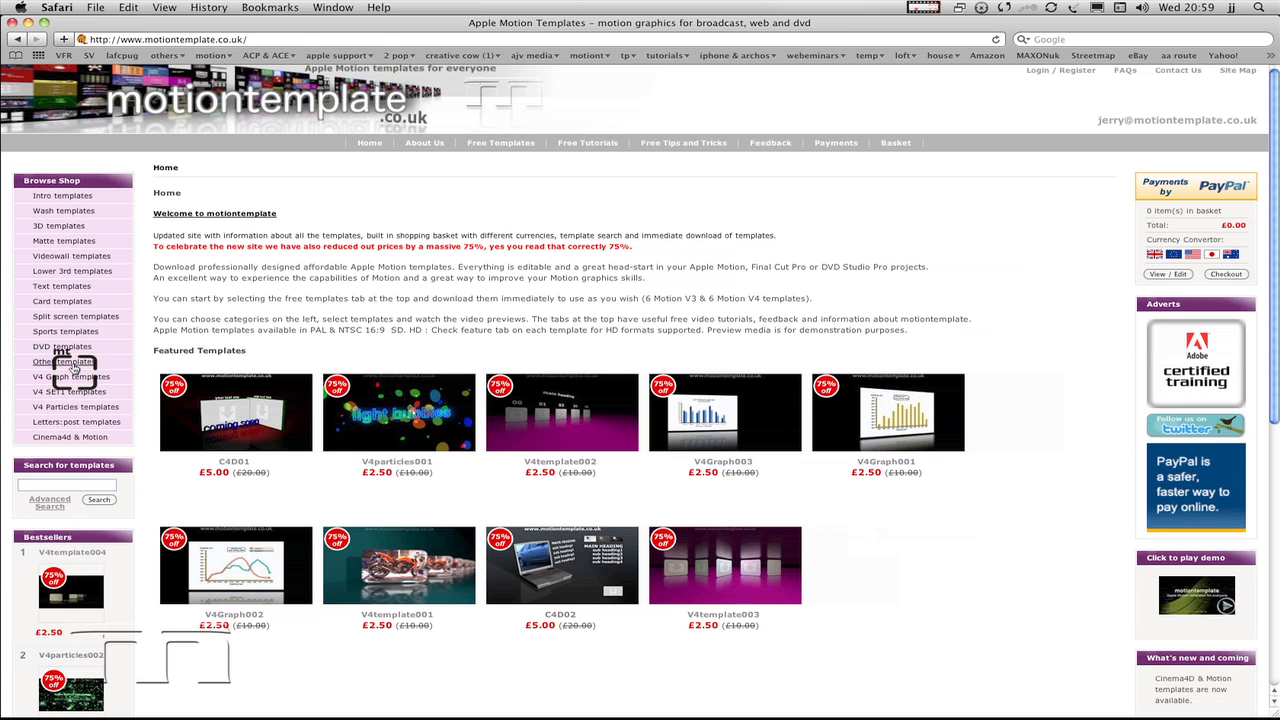
Add the 'test template do not buy' product from Other templates to the basket.
{"action": "left_click", "coordinate": [62, 360]}
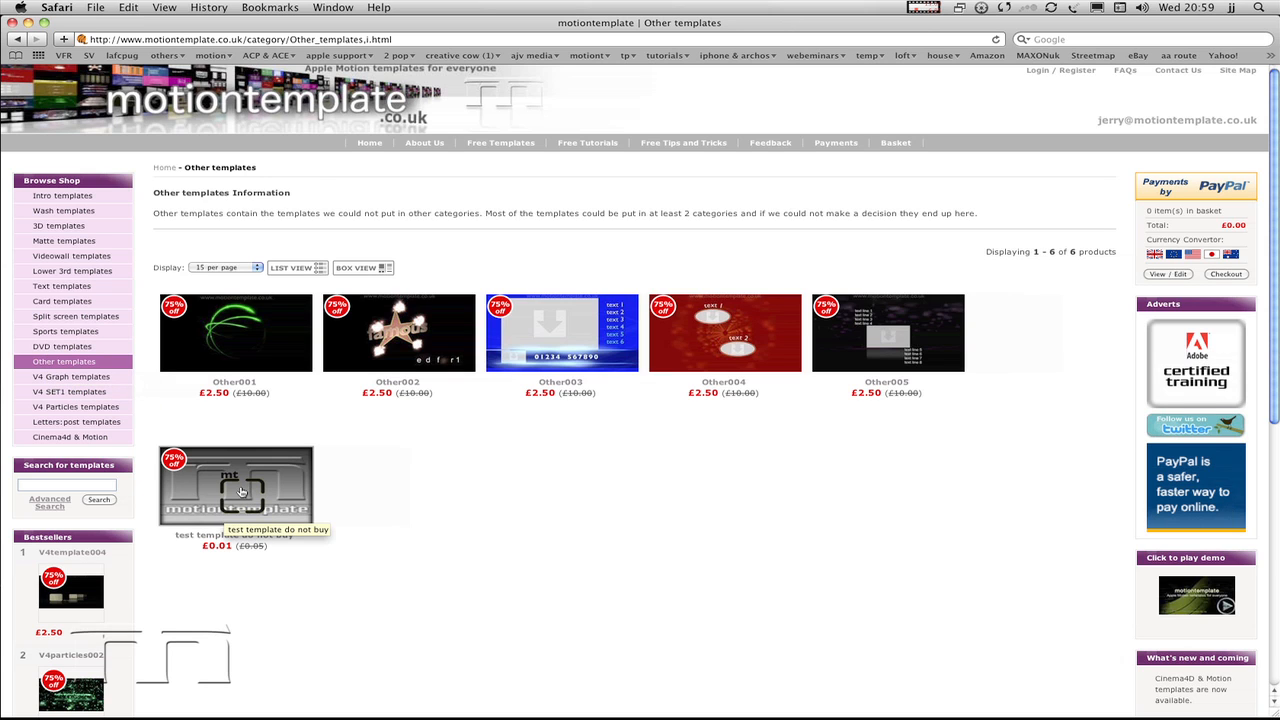
{"action": "left_click", "coordinate": [236, 490]}
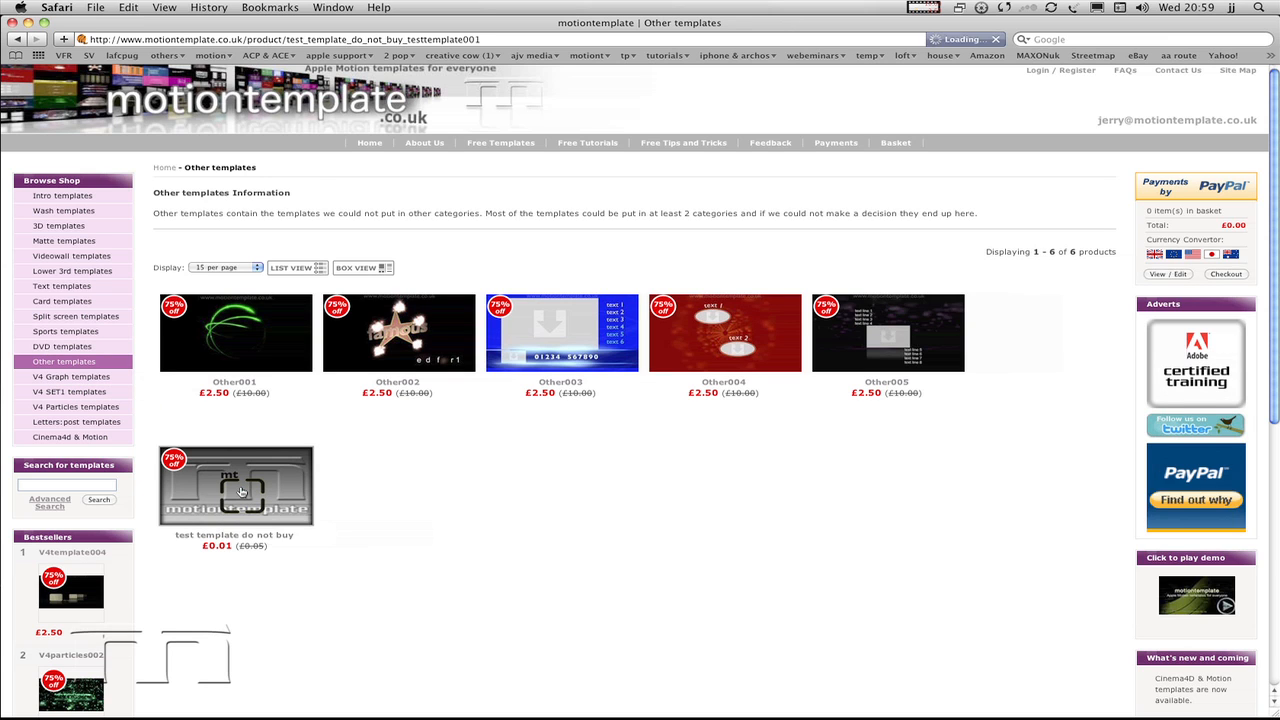
{"action": "left_click", "coordinate": [236, 488]}
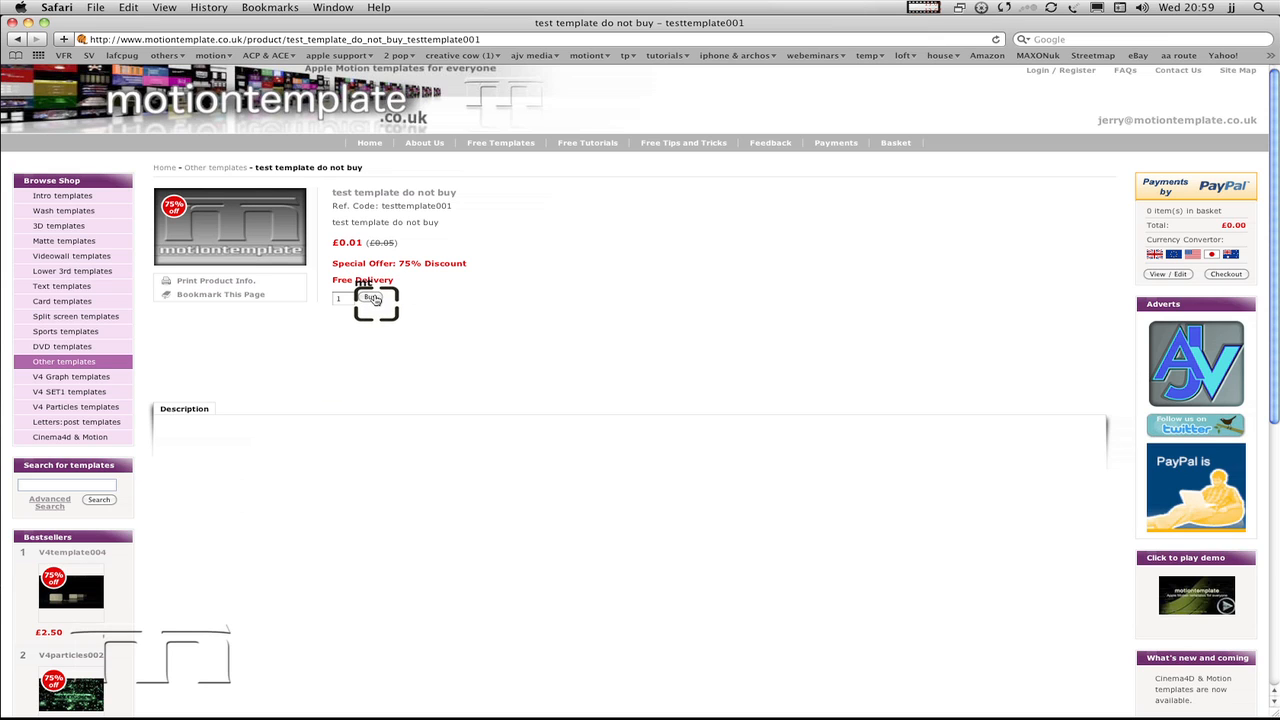
{"action": "left_click", "coordinate": [370, 298]}
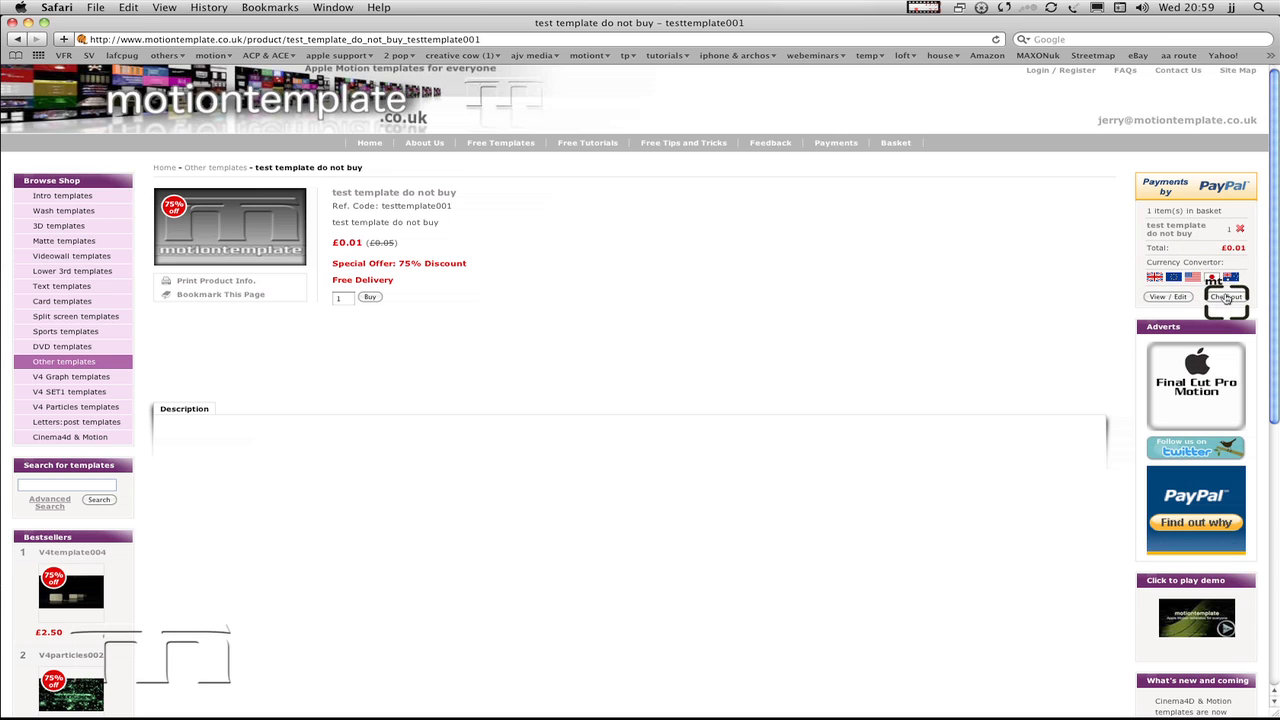
Begin checkout and enter the returning customer email and password.
{"action": "left_click", "coordinate": [1226, 296]}
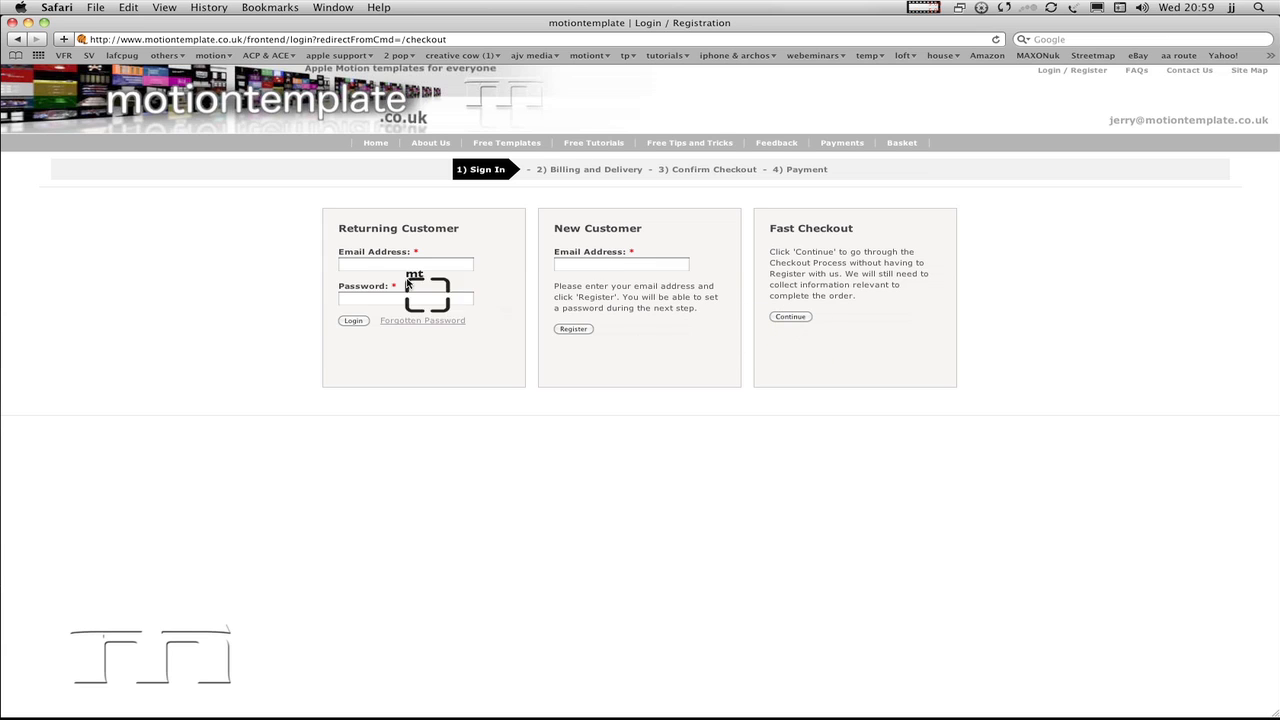
{"action": "left_click", "coordinate": [404, 264]}
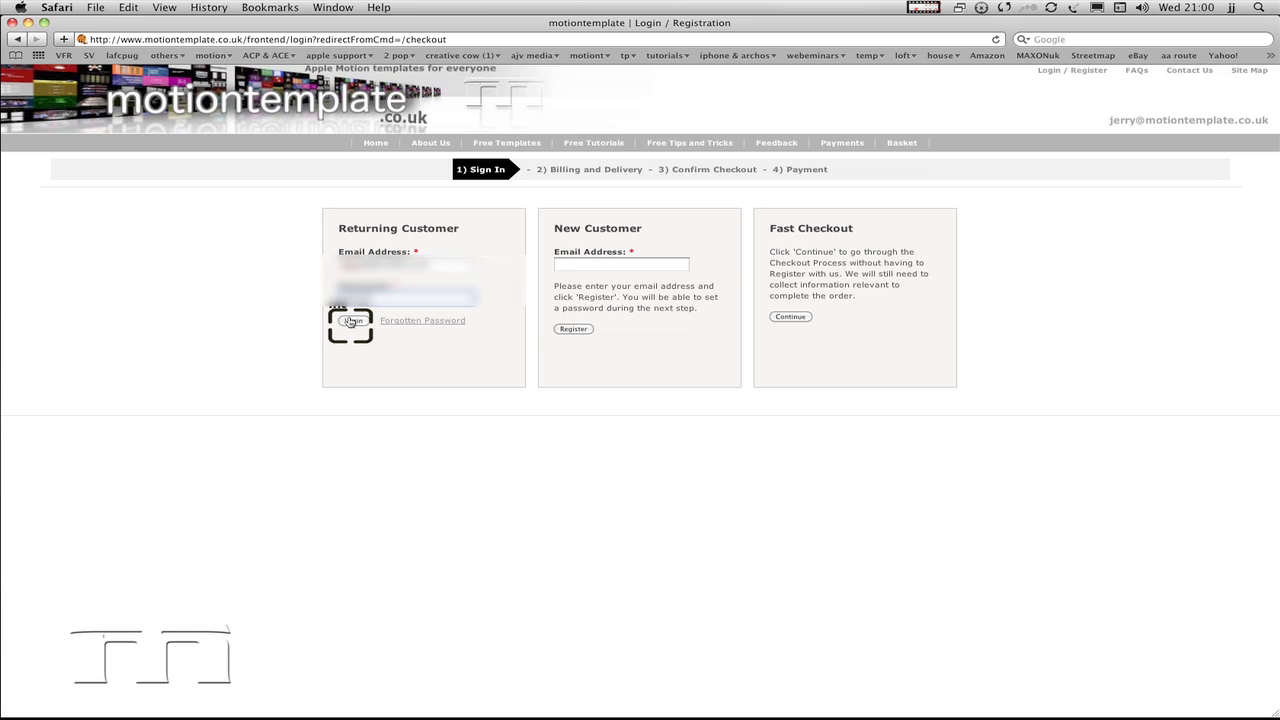
Log in, pass billing and delivery, and reach the £0.01 order confirmation.
{"action": "left_click", "coordinate": [352, 320]}
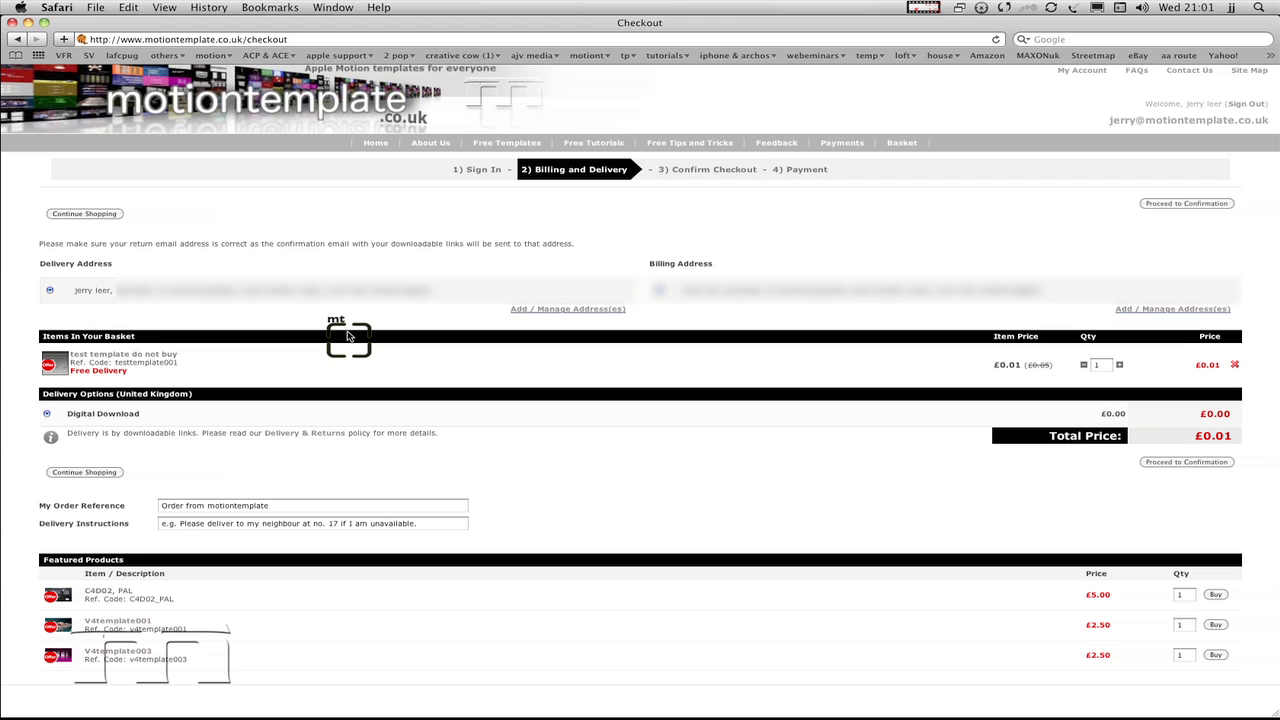
{"action": "mouse_move", "coordinate": [710, 400]}
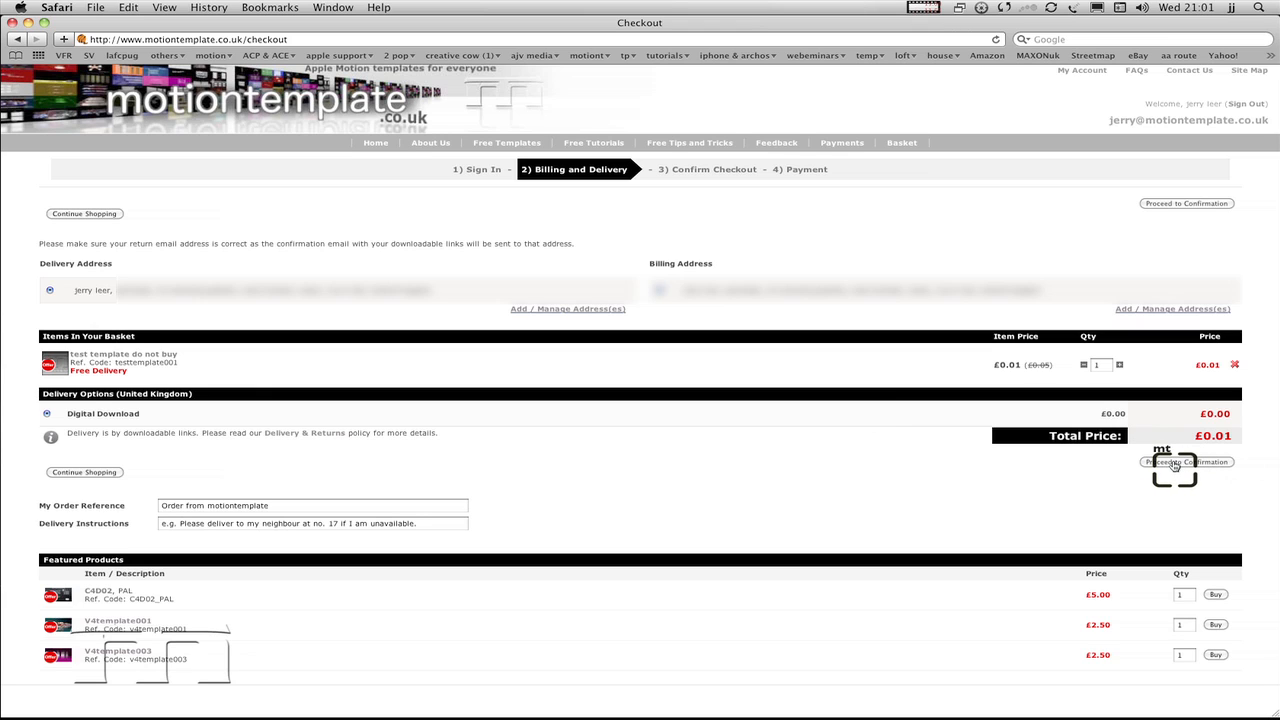
{"action": "left_click", "coordinate": [1186, 204]}
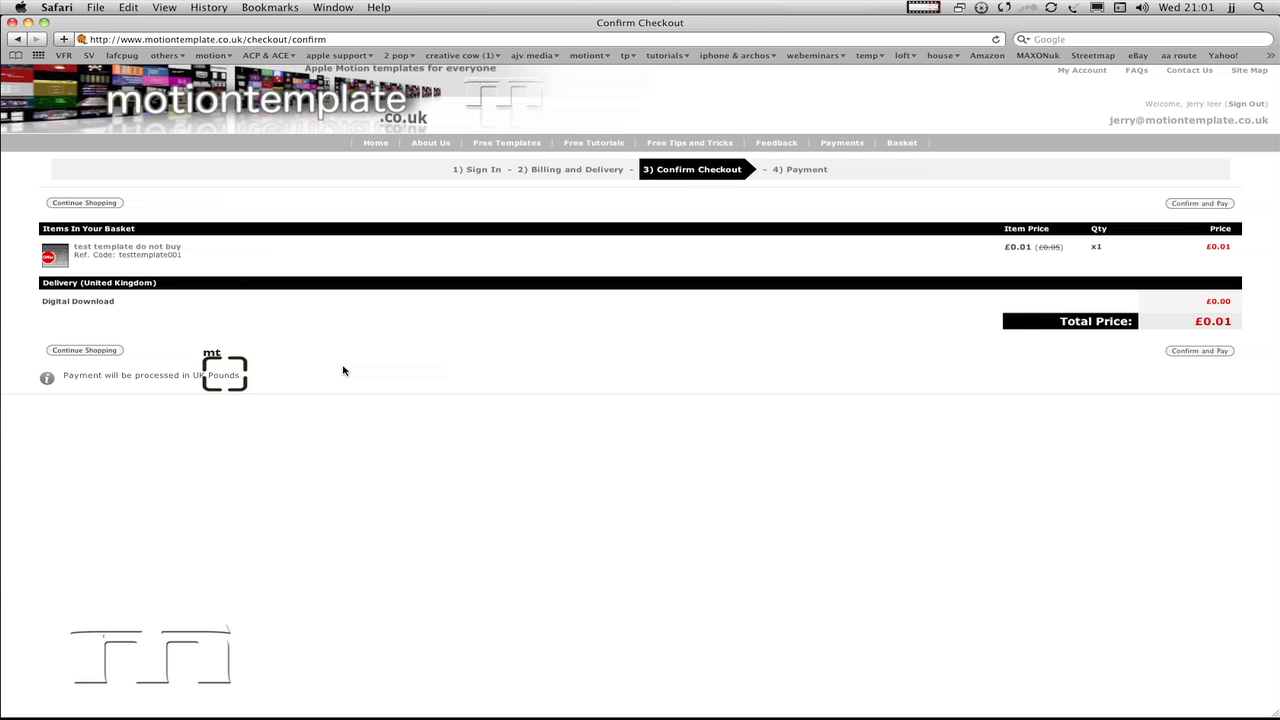
{"action": "mouse_move", "coordinate": [1192, 356]}
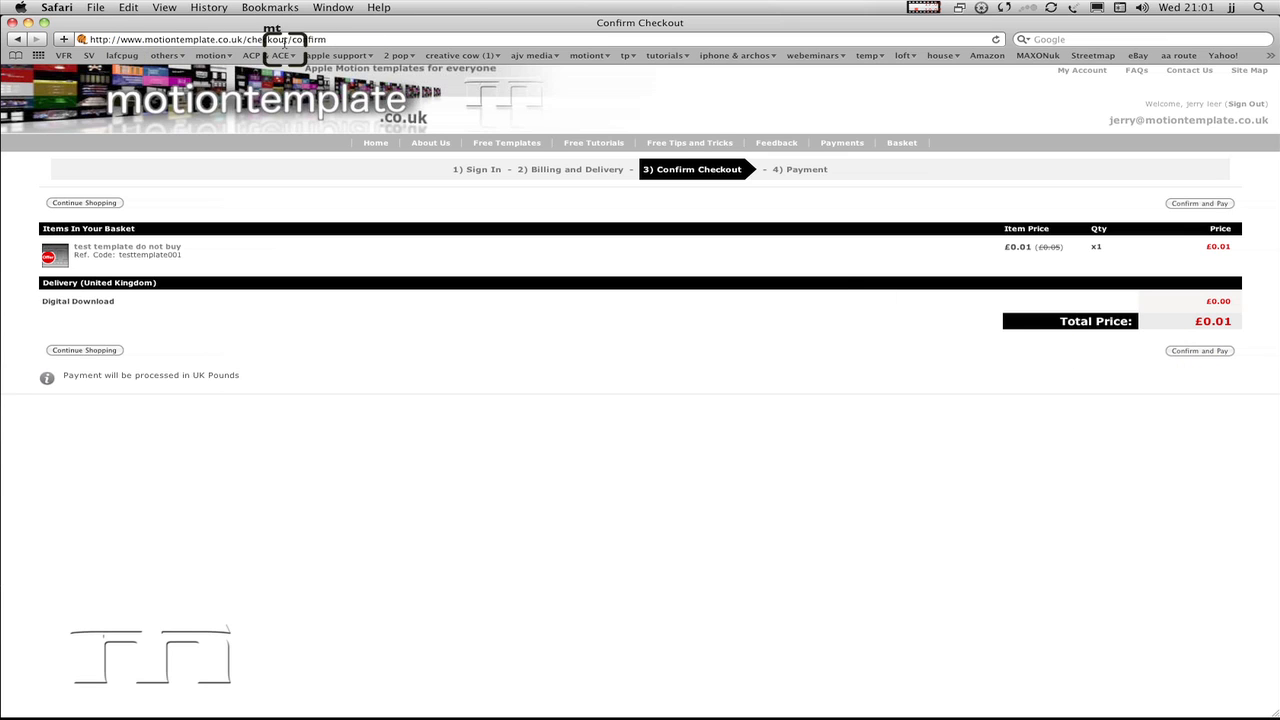
Pay the £0.01 order on PayPal and finish the transaction back in the shop.
{"action": "left_click", "coordinate": [1200, 204]}
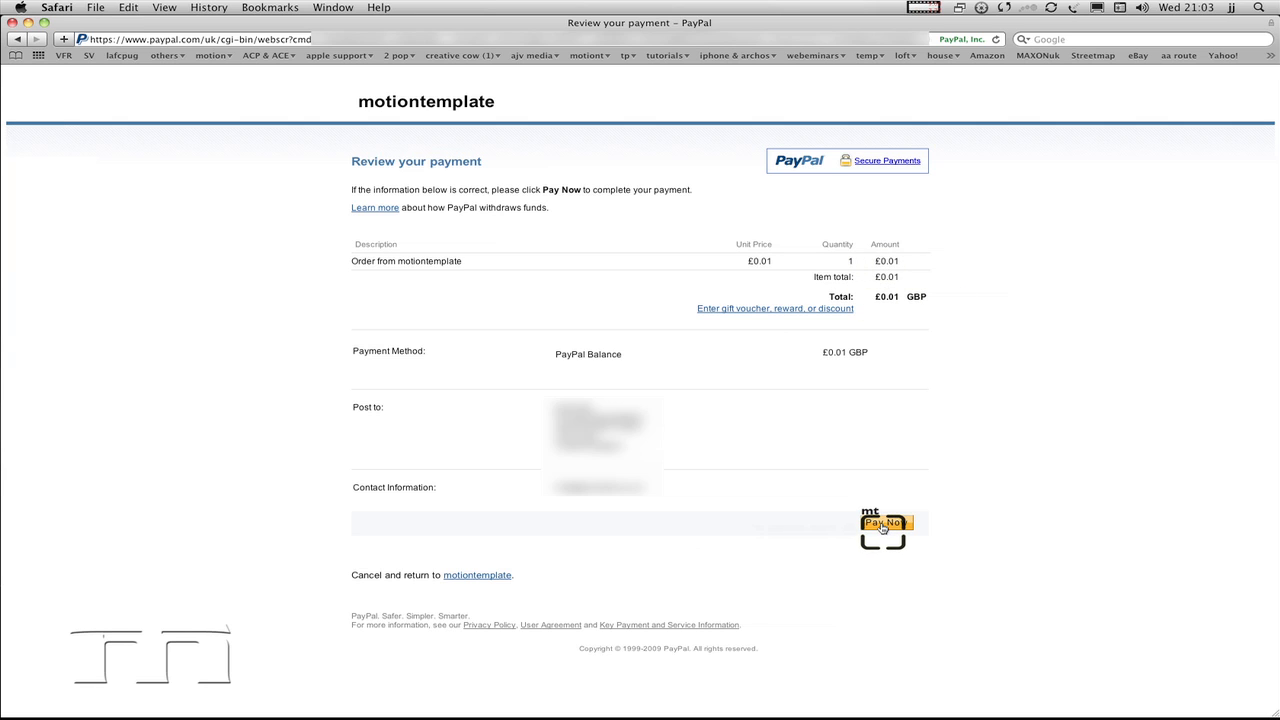
{"action": "left_click", "coordinate": [882, 524]}
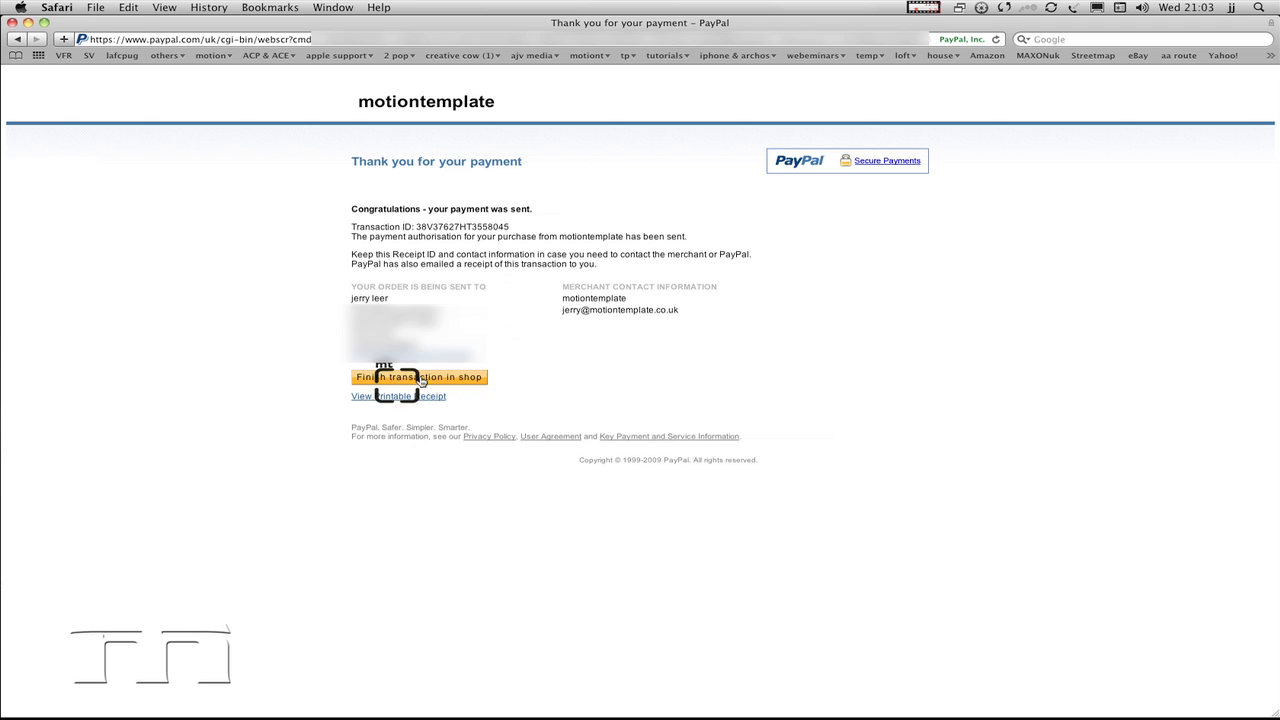
{"action": "left_click", "coordinate": [420, 376]}
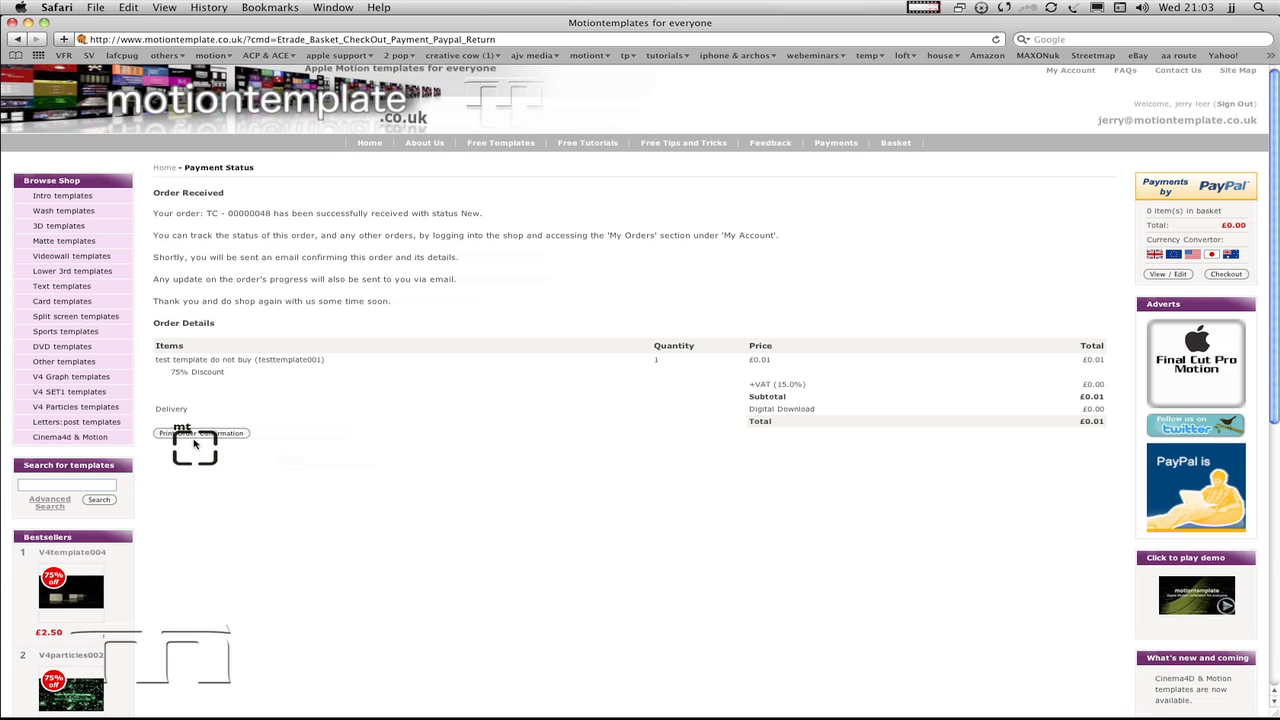
{"action": "mouse_move", "coordinate": [192, 444]}
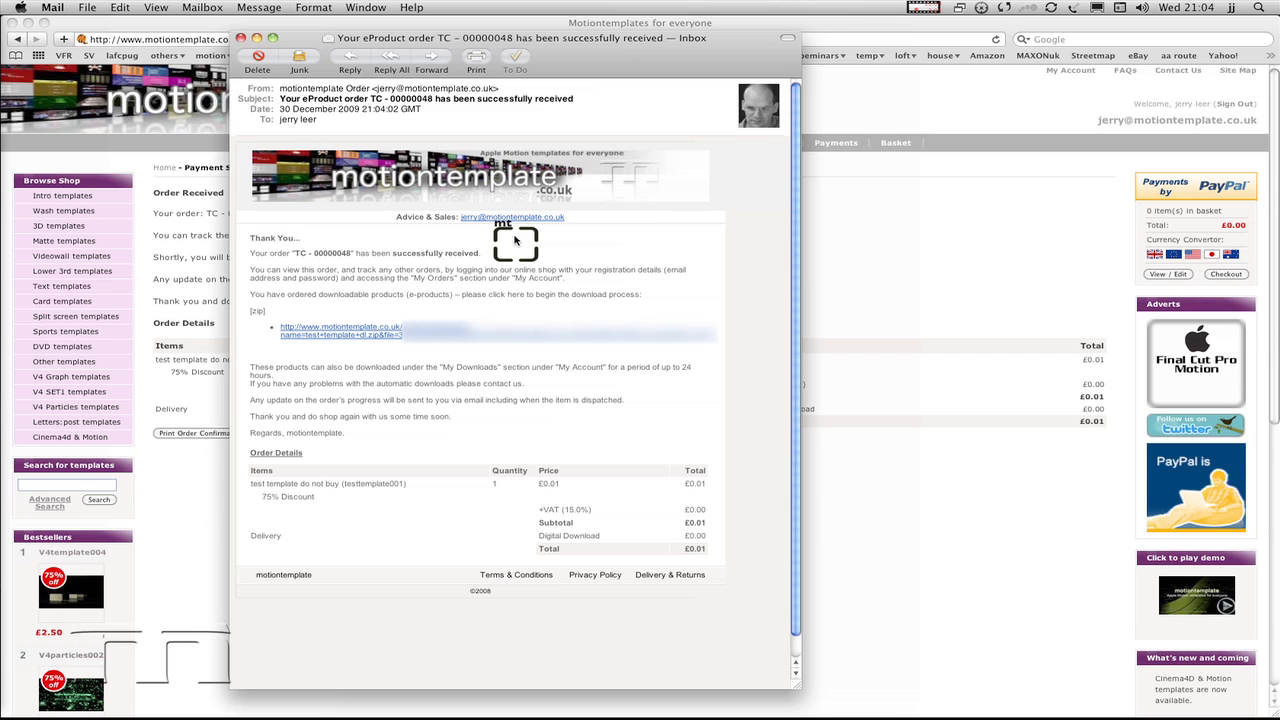
{"action": "mouse_move", "coordinate": [660, 572]}
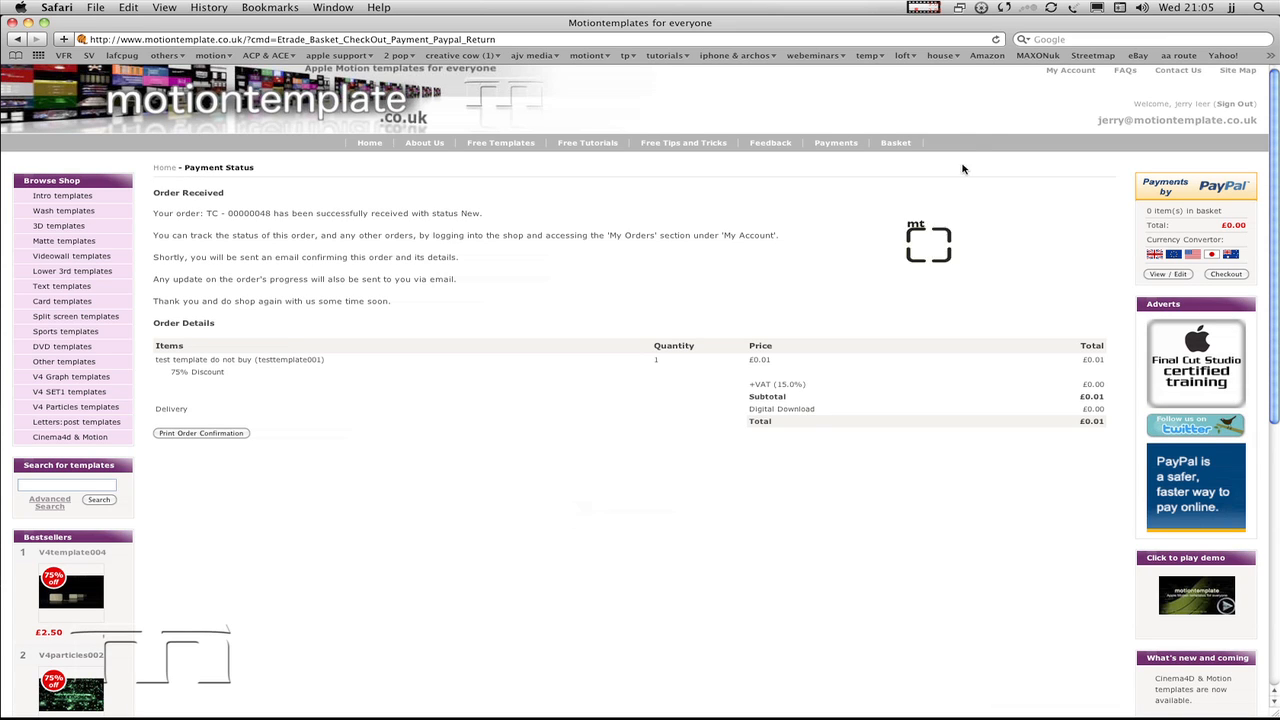
From My Account's My Downloads, download the purchased template zip file.
{"action": "left_click", "coordinate": [1072, 70]}
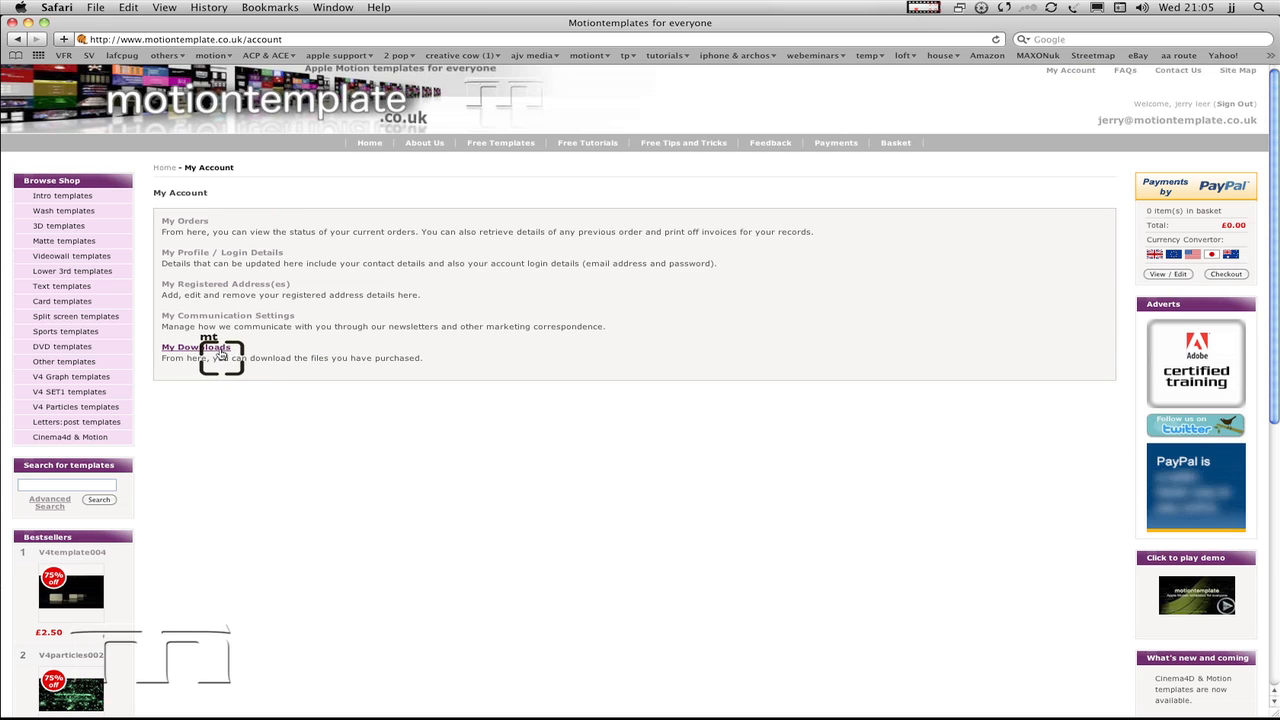
{"action": "left_click", "coordinate": [196, 348]}
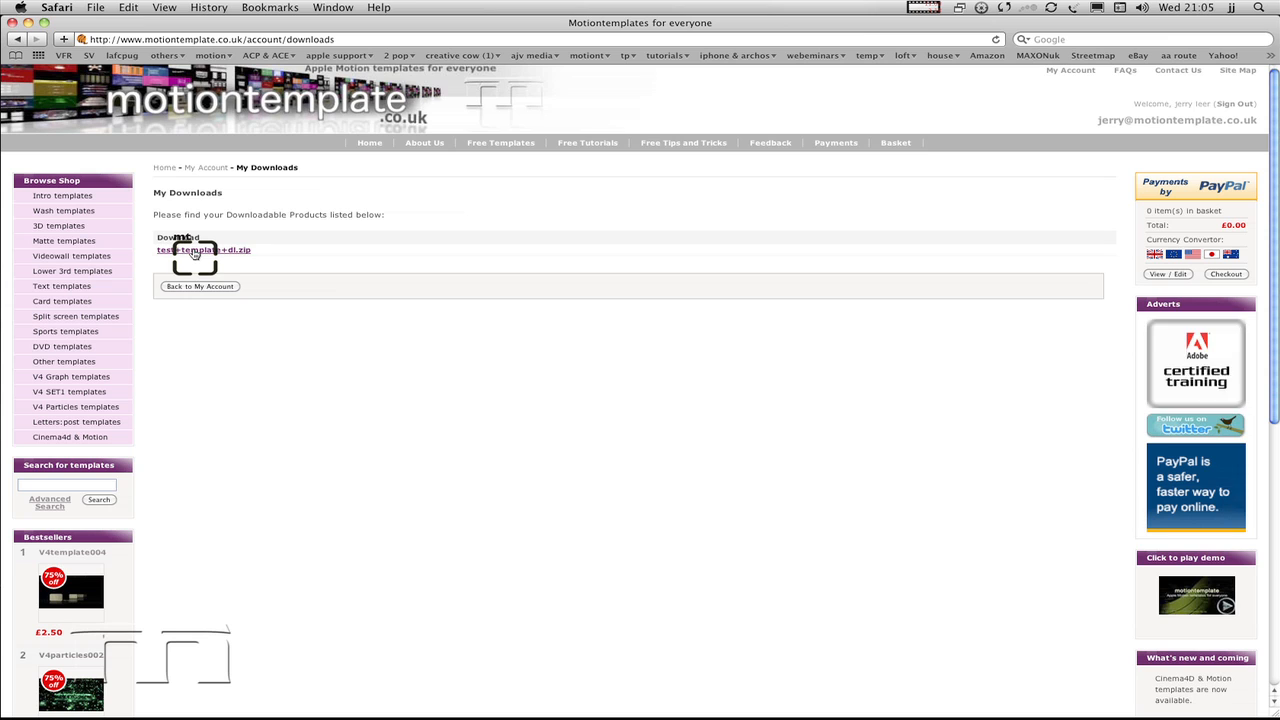
{"action": "left_click", "coordinate": [204, 248]}
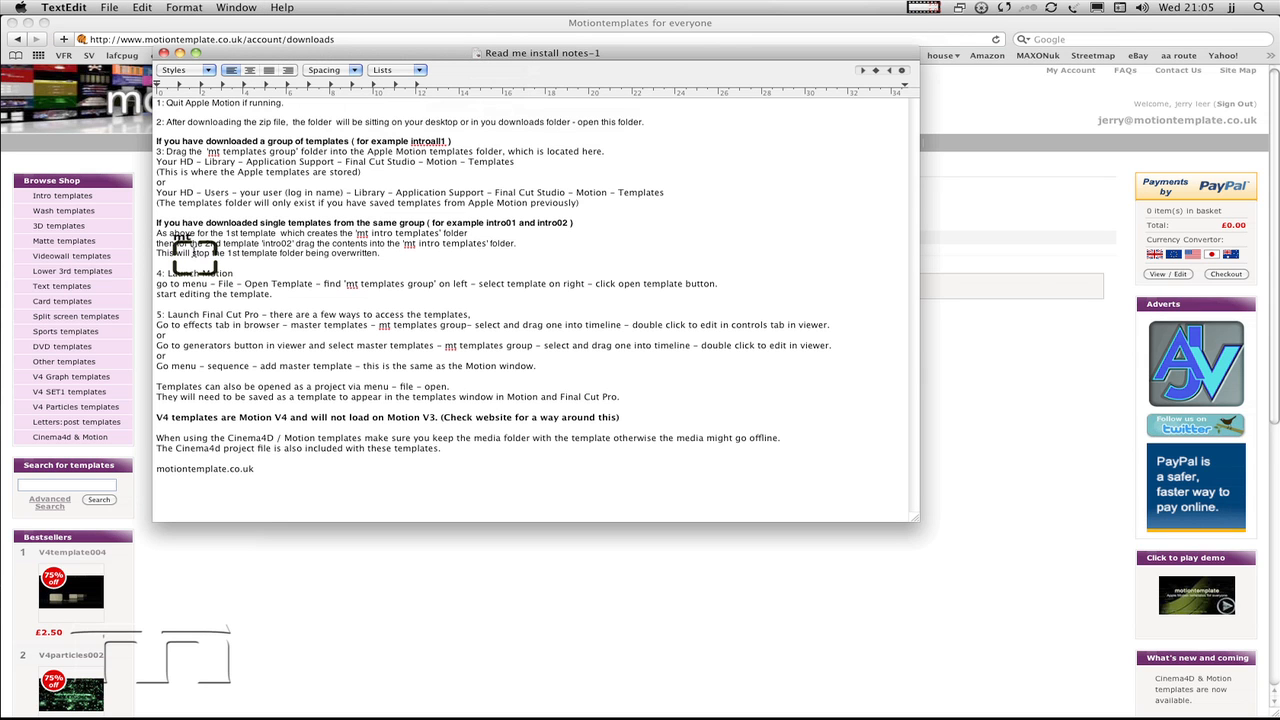